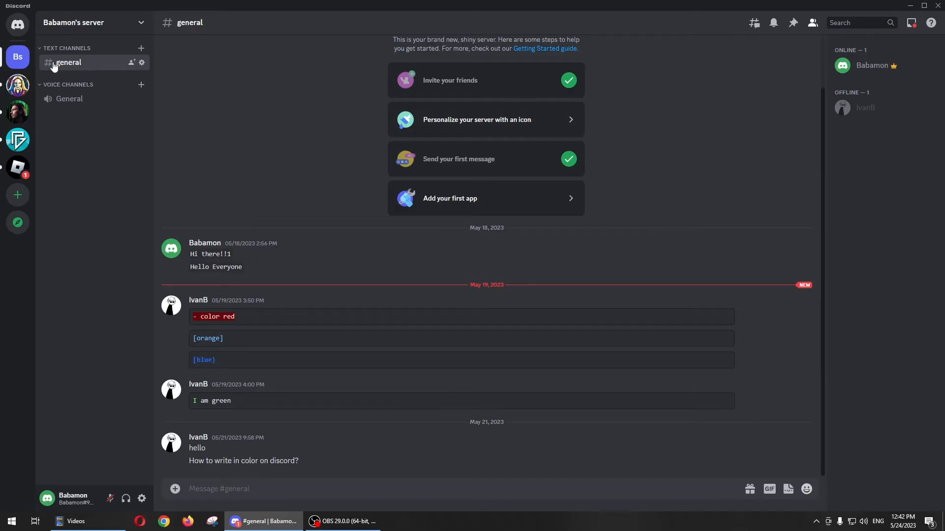
mouse_move(813, 23)
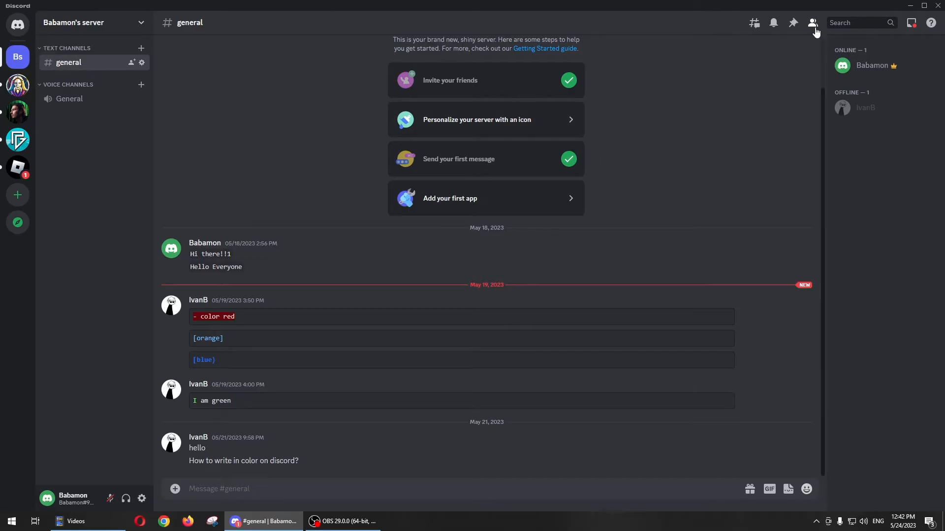
mouse_move(812, 23)
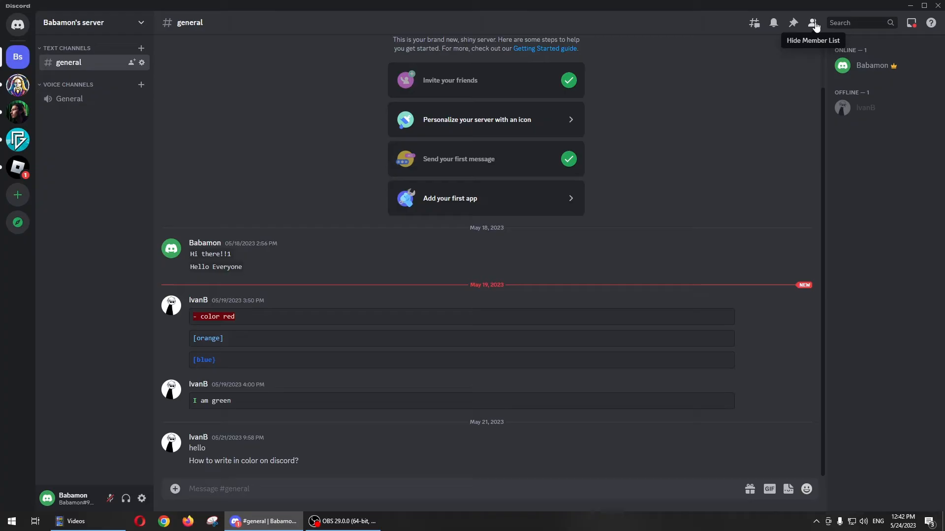
mouse_move(883, 42)
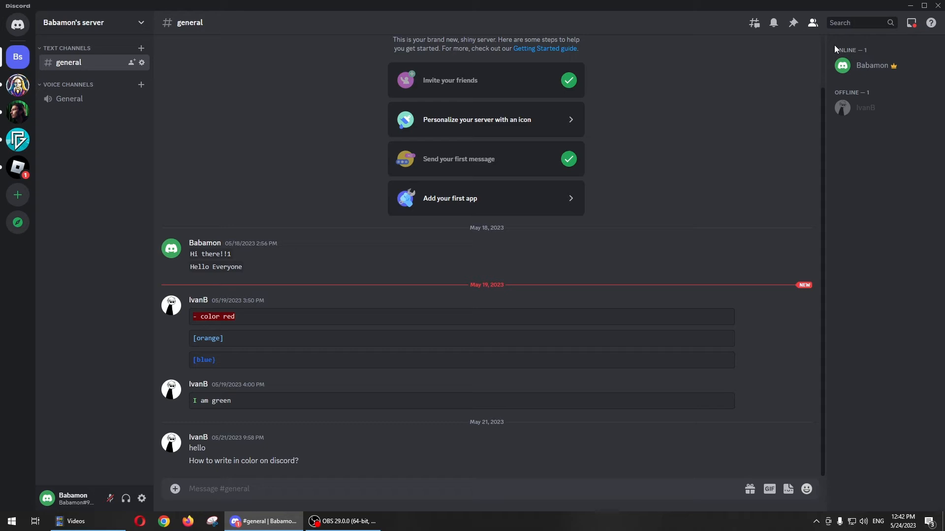
mouse_move(864, 108)
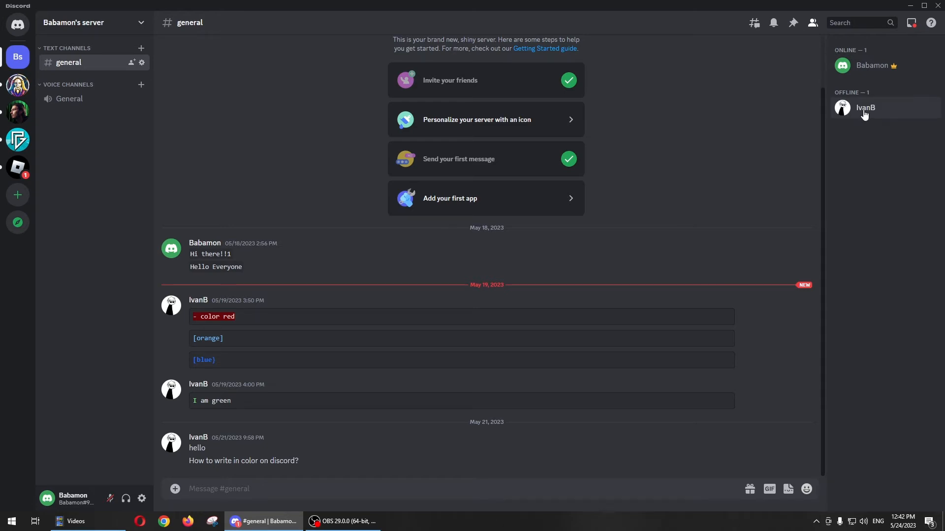
right_click(865, 107)
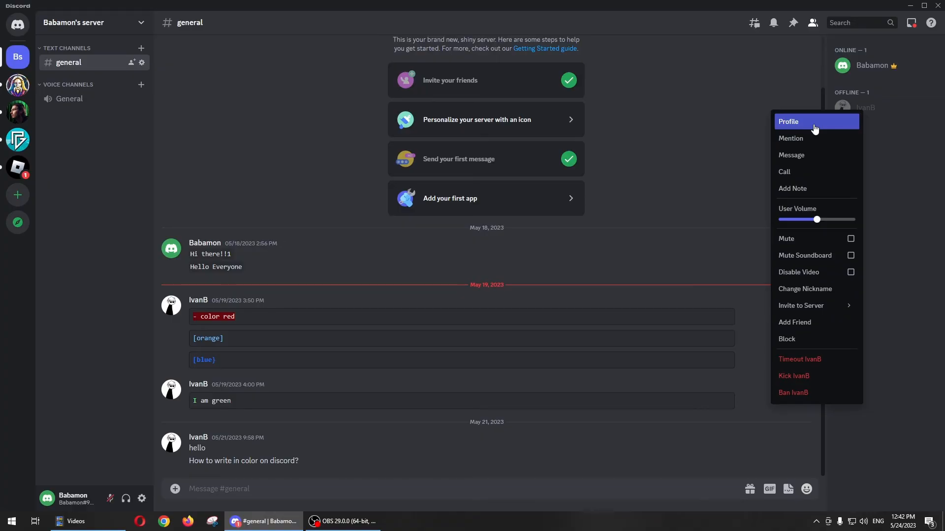
Open IvanB's profile and view its Mutual Servers tab
click(787, 121)
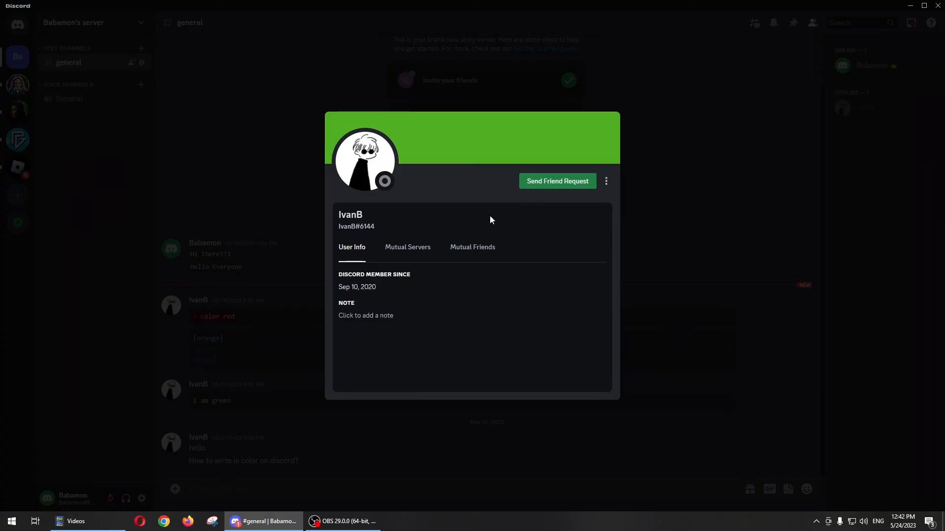
mouse_move(386, 223)
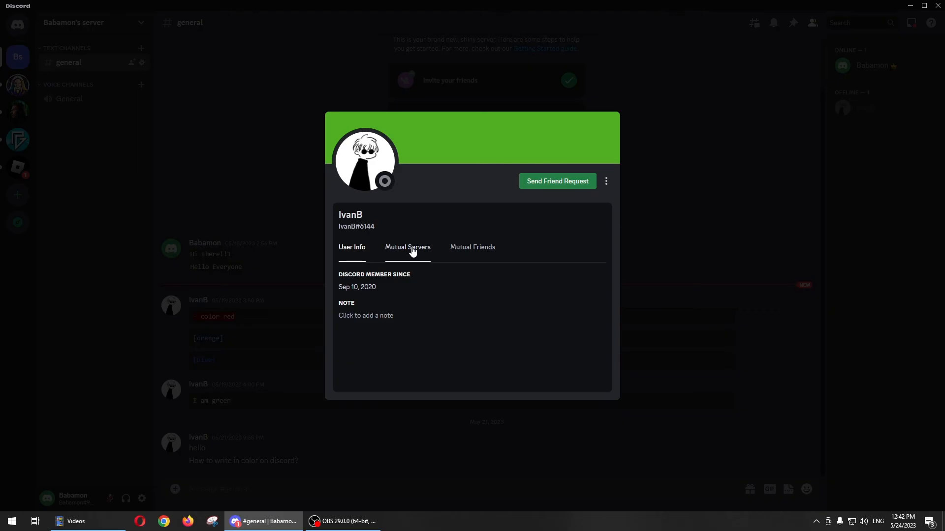
click(407, 247)
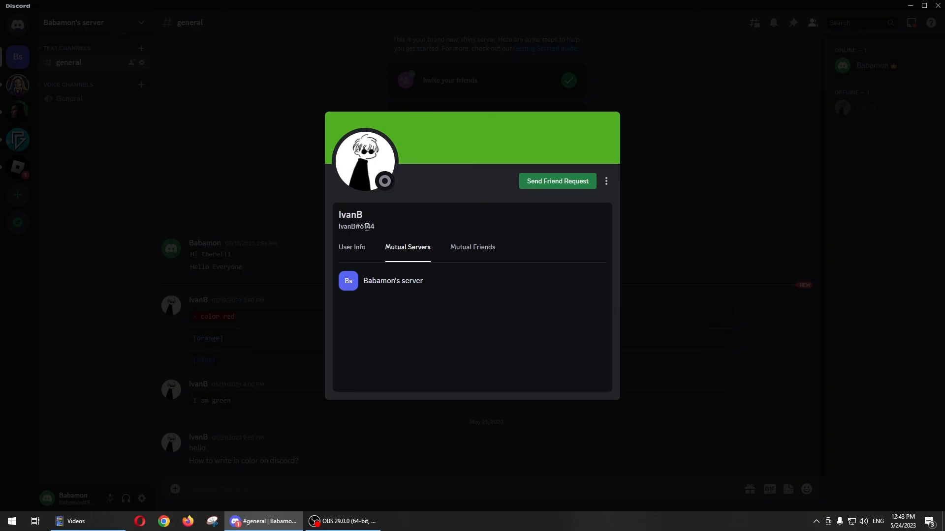
mouse_move(429, 271)
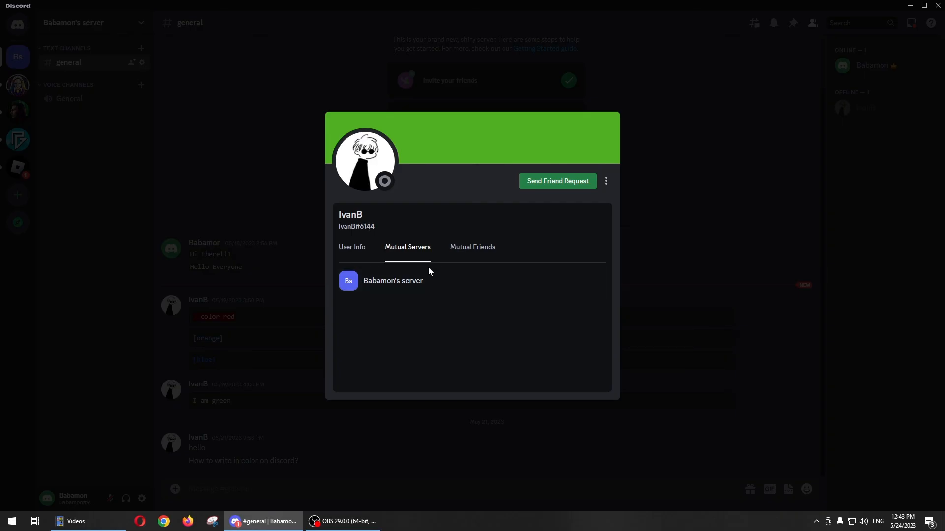
mouse_move(480, 305)
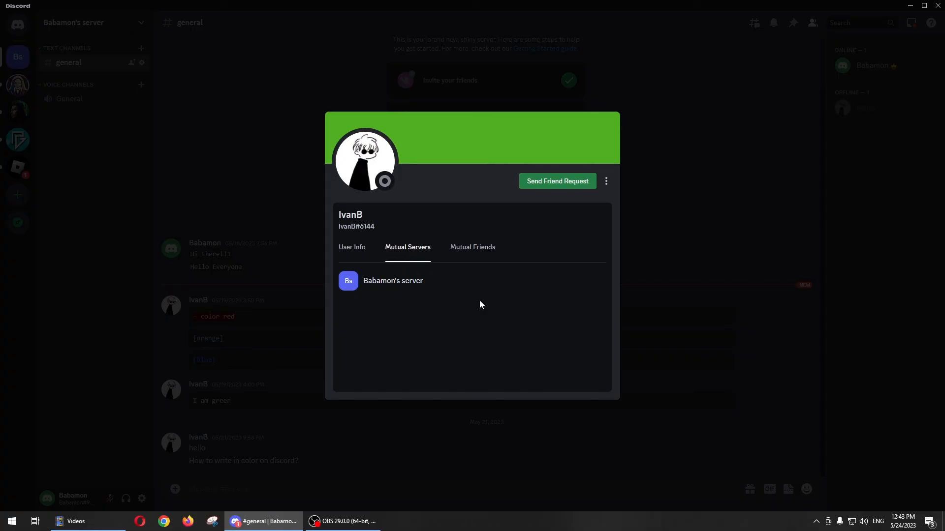